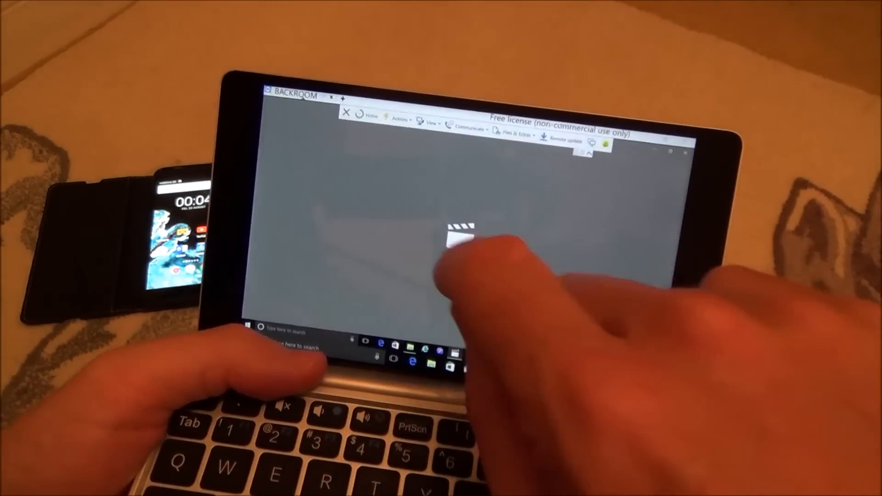
# Launch the web browser after boot and let the Google homepage finish loading
pyautogui.click(458, 230)
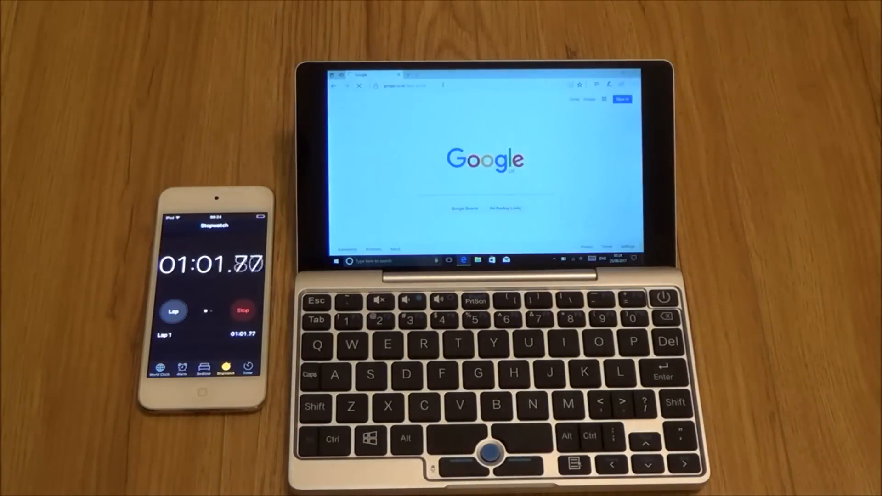
pyautogui.click(243, 311)
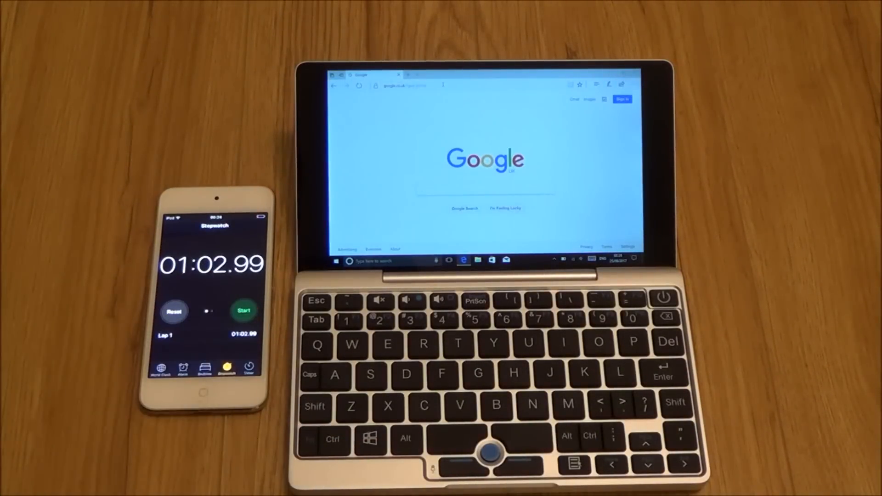